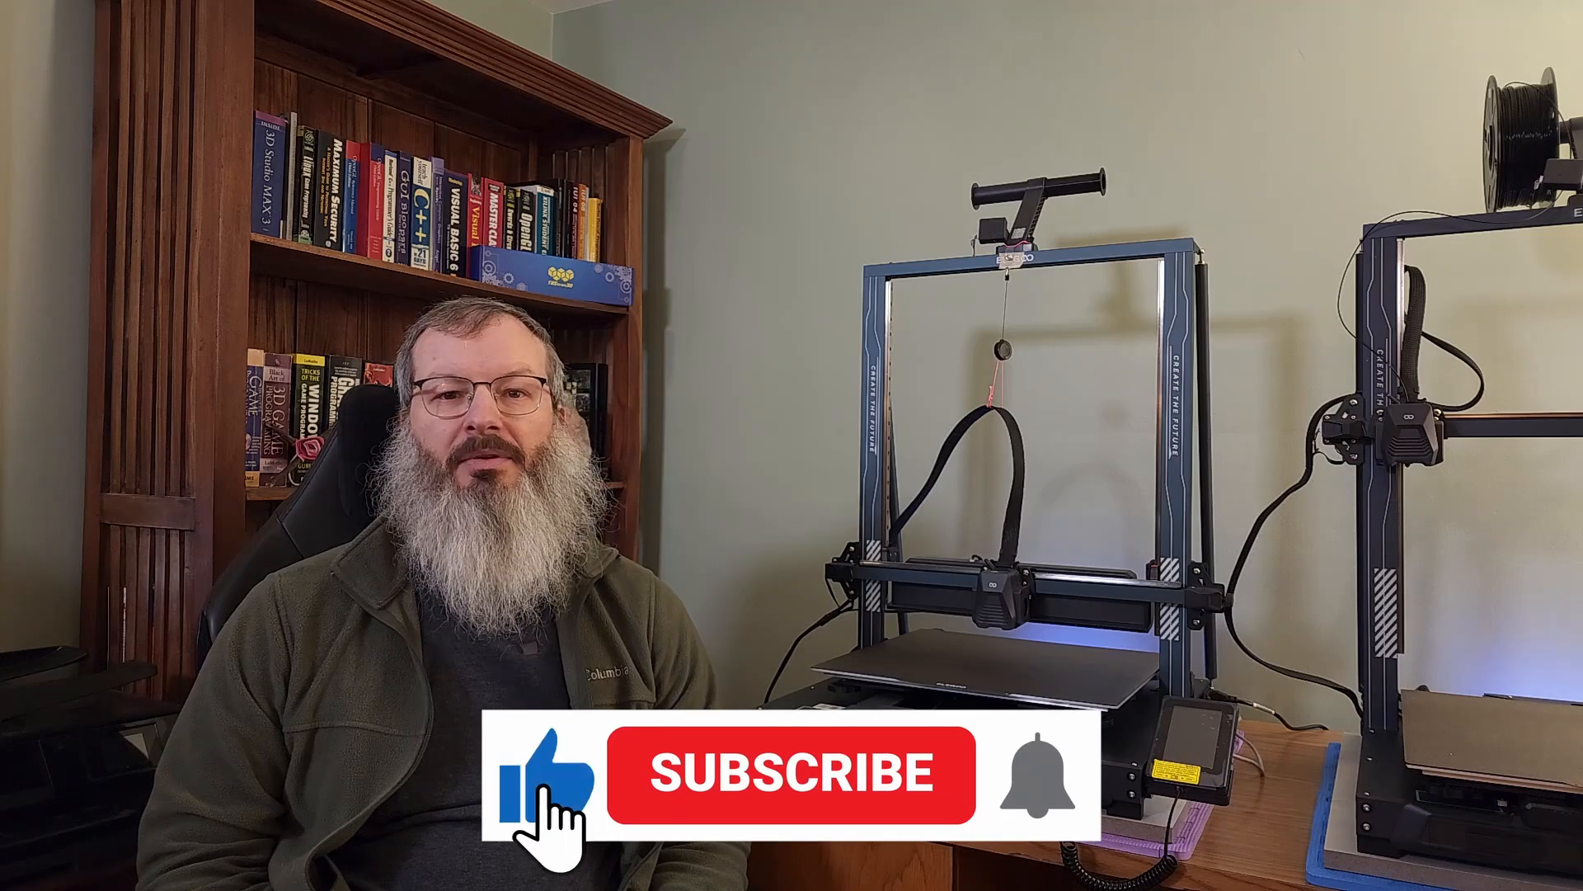
pyautogui.click(793, 773)
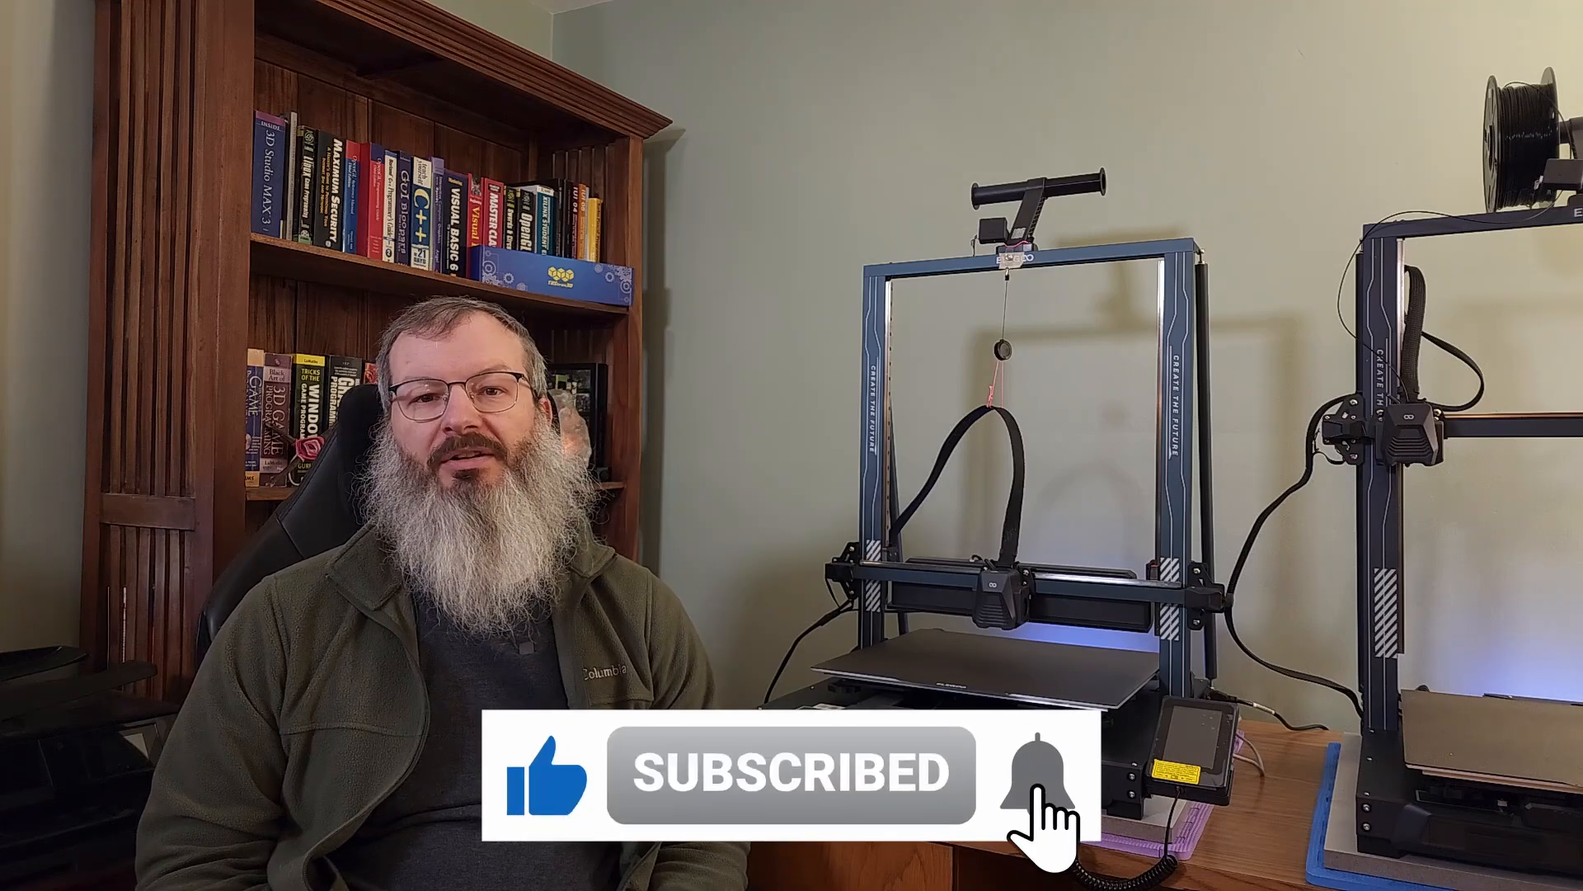
pyautogui.click(1036, 773)
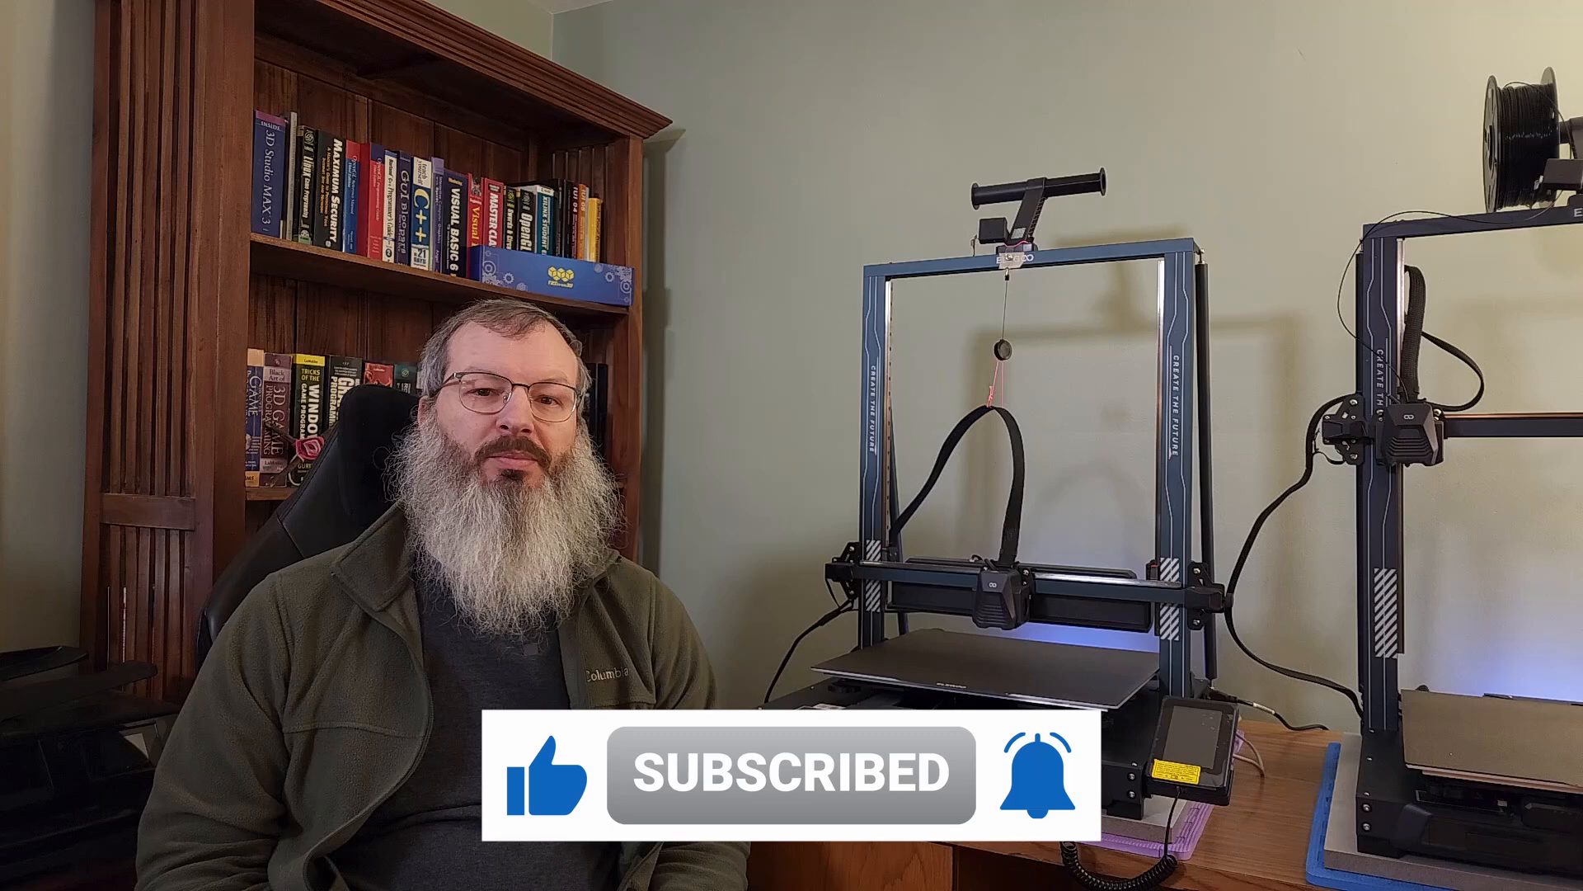